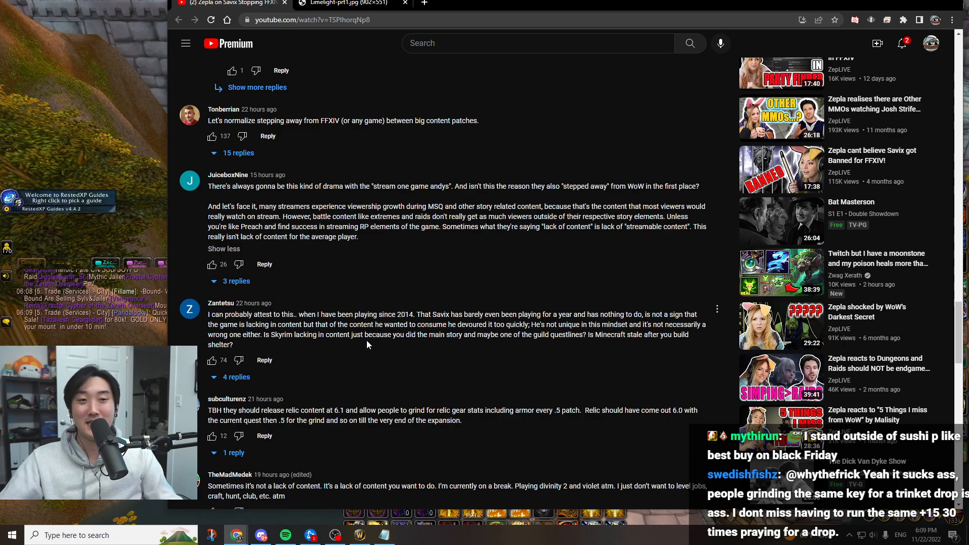
{"action": "mouse_move", "coordinate": [486, 429]}
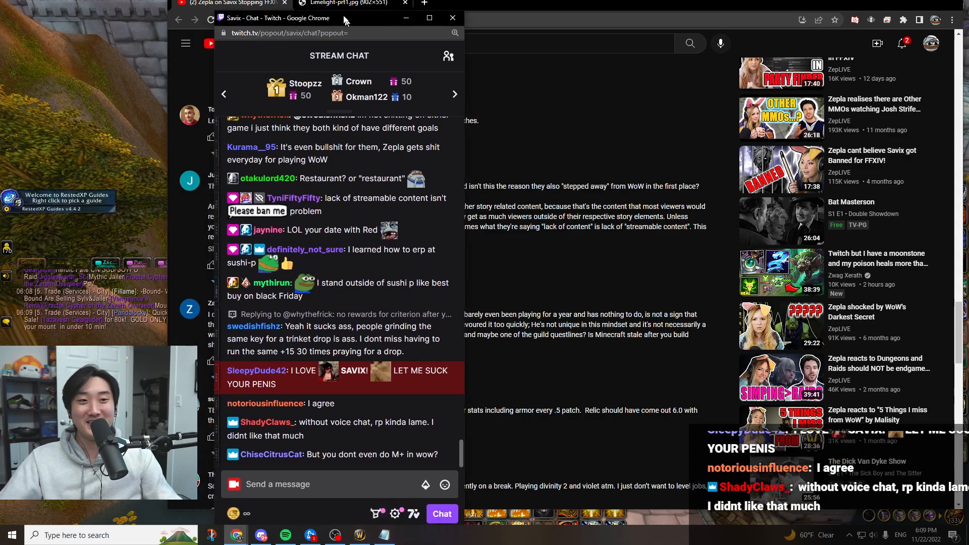
{"action": "left_click", "coordinate": [255, 370]}
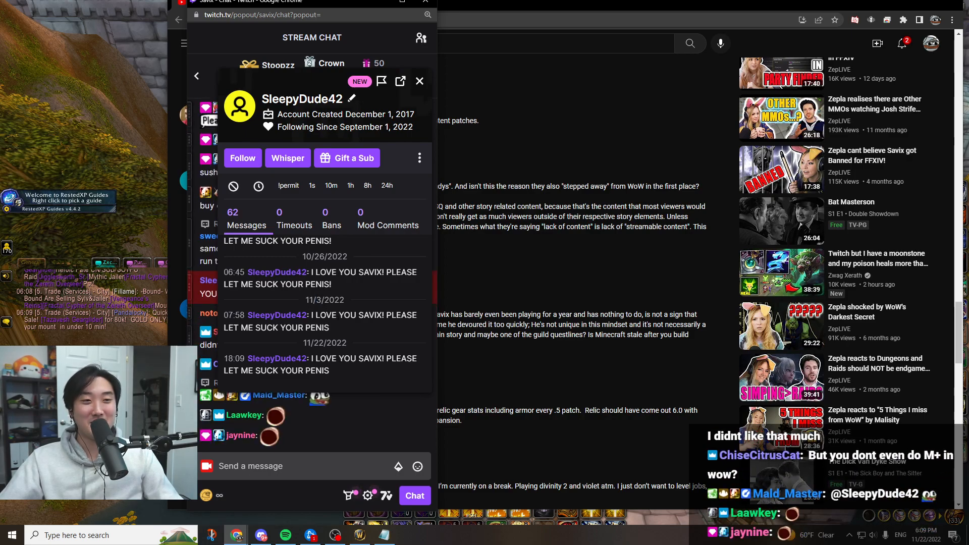
{"action": "left_click_drag", "start_coordinate": [313, 271], "coordinate": [331, 284]}
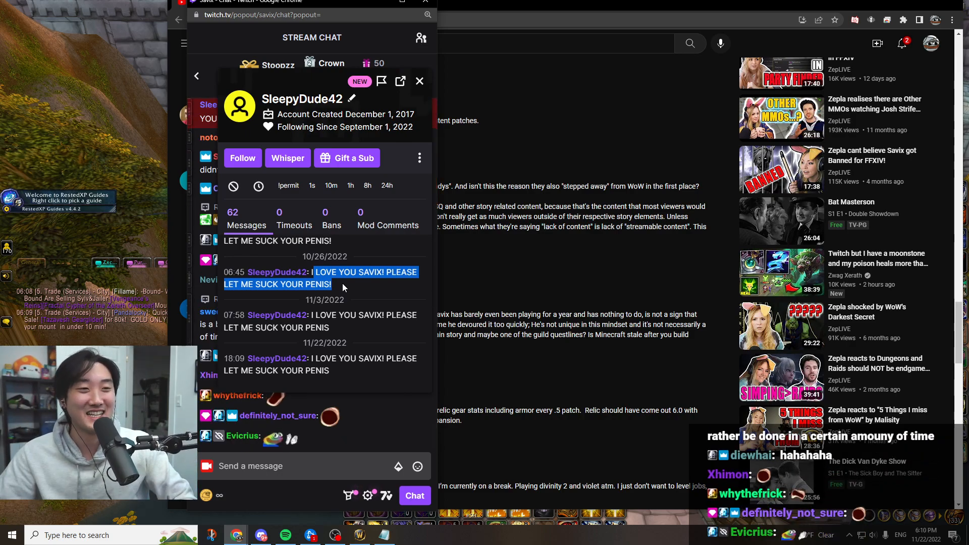
{"action": "scroll", "scroll_direction": "down", "scroll_amount": 3}
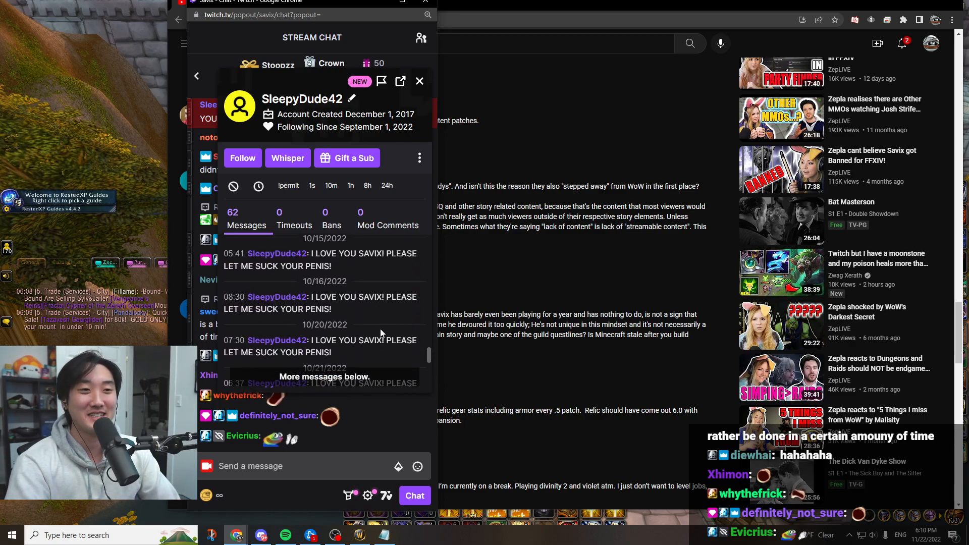
{"action": "scroll", "scroll_direction": "down", "scroll_amount": 3}
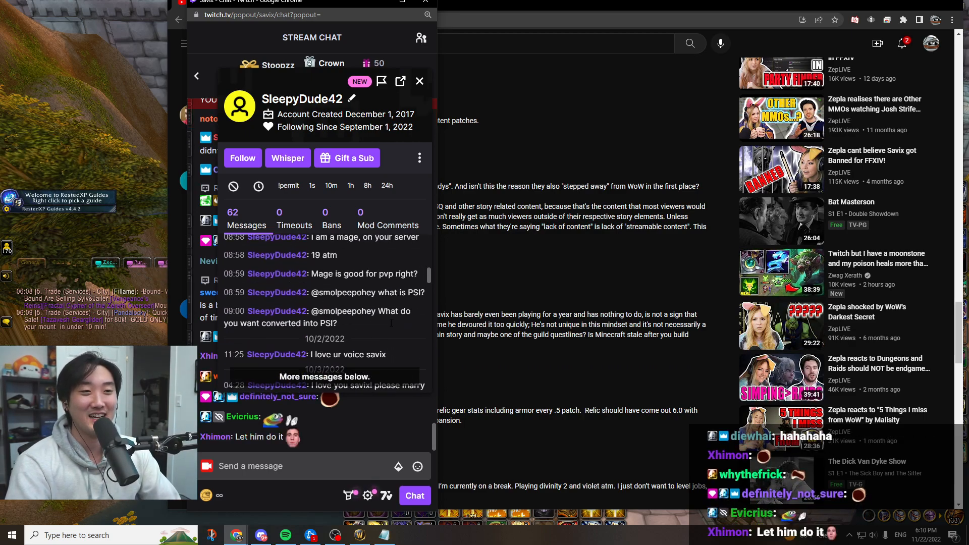